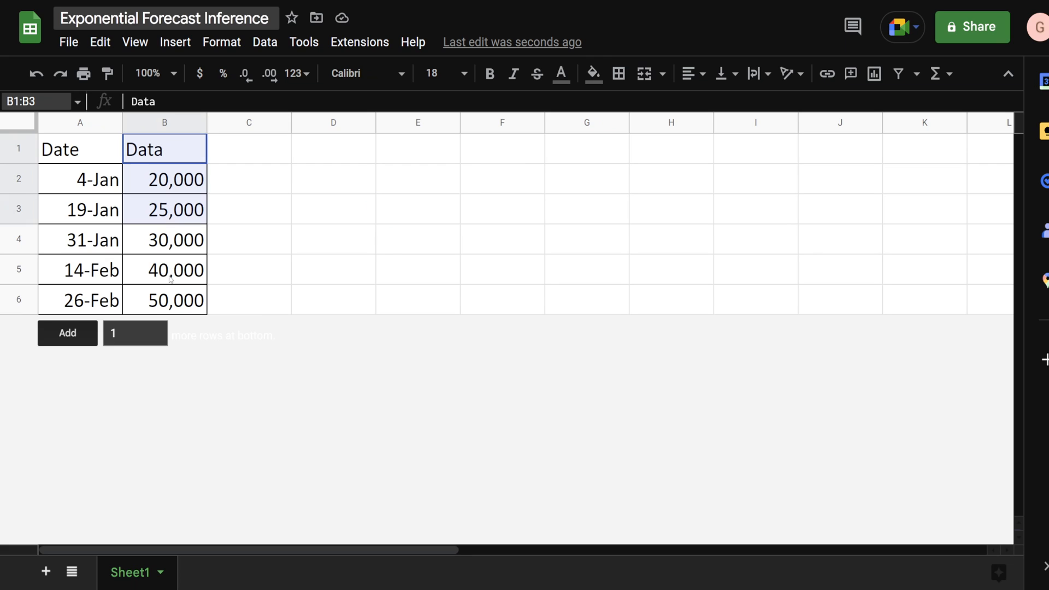
Step: Insert an Index column before Date, with =A2+1 in A3 as Number, filled to A6
right_click(79, 123)
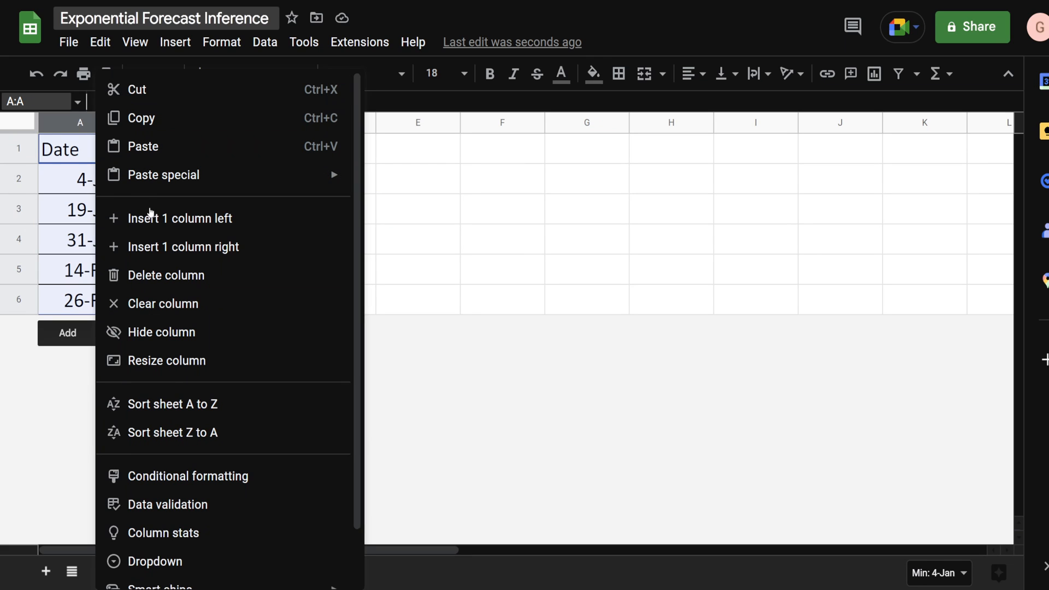
click(180, 218)
text(1)
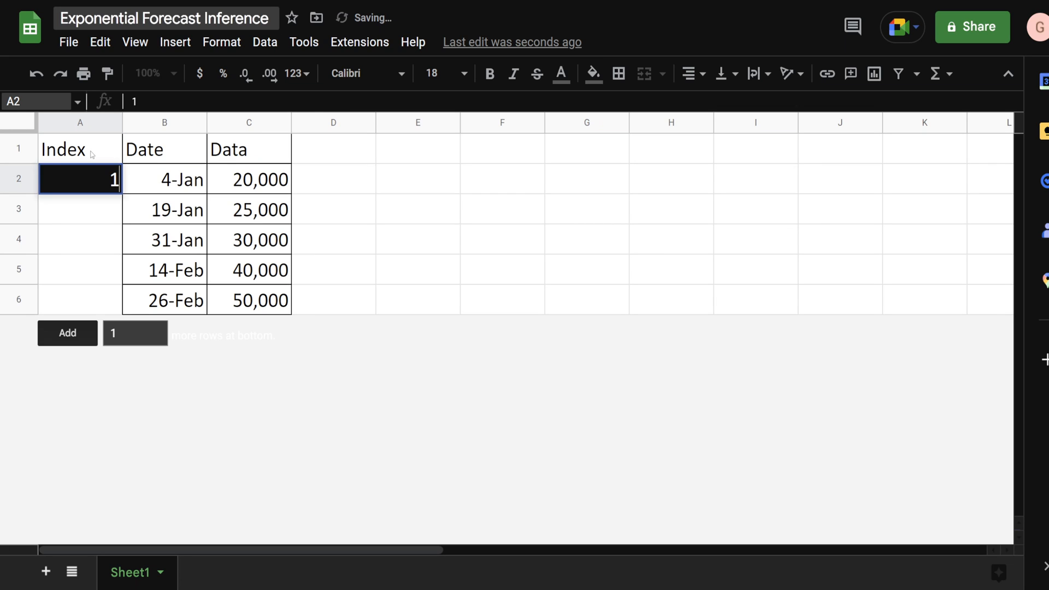
click(79, 209)
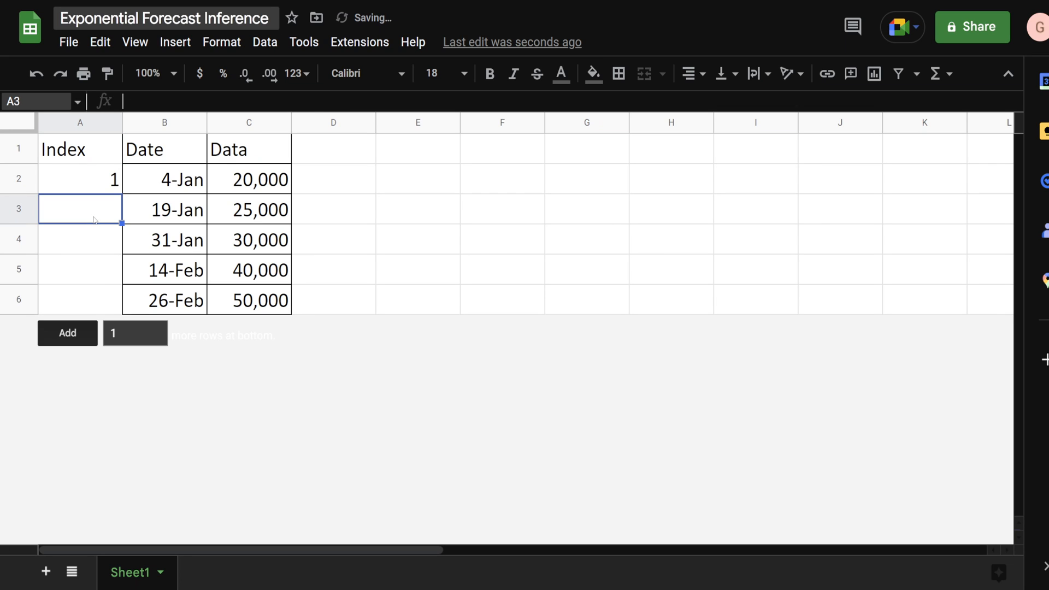
text(=A2+1)
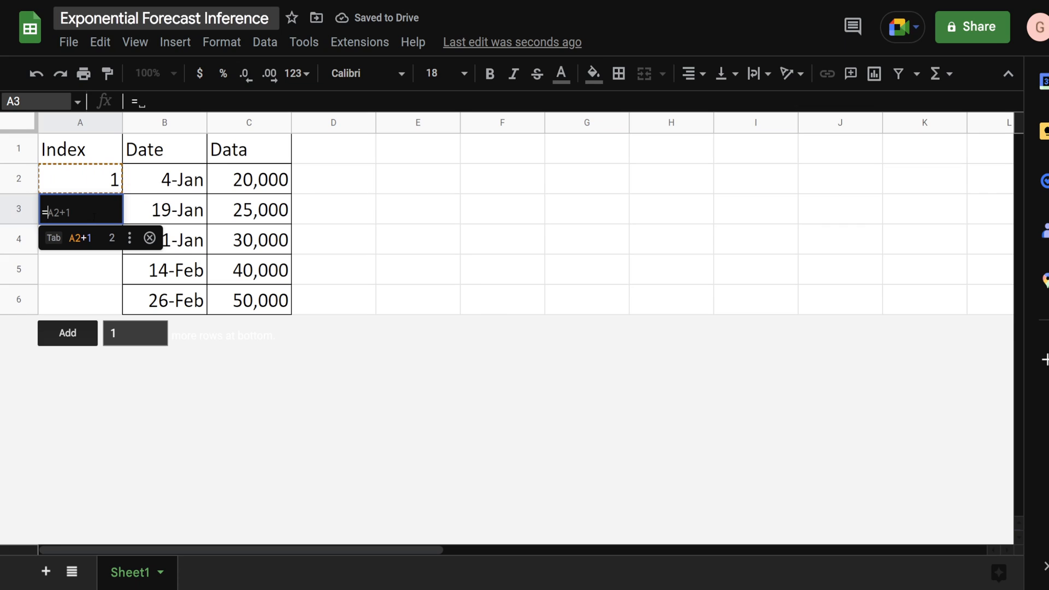
key(enter)
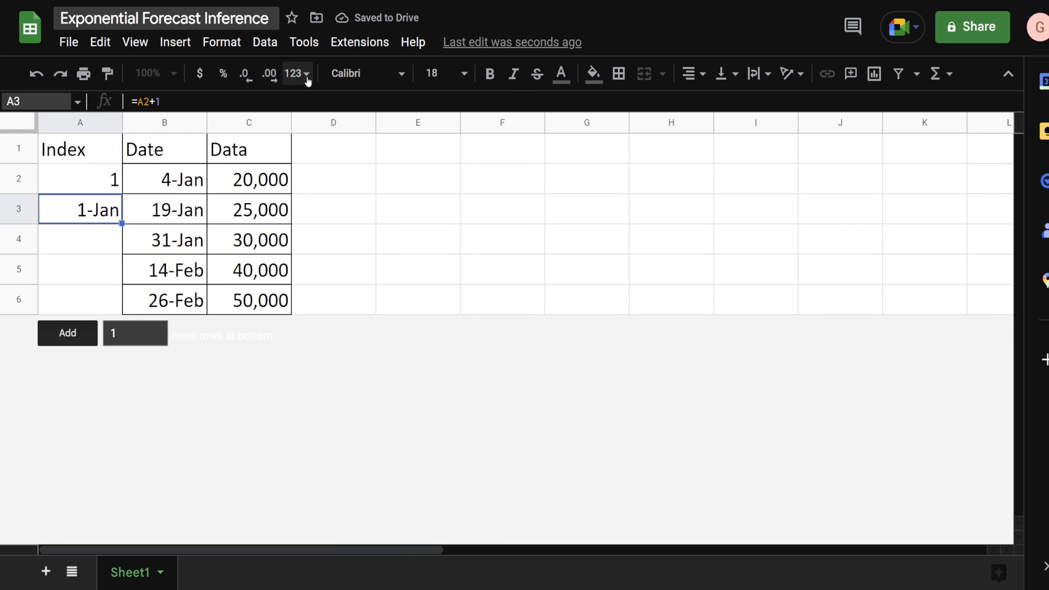
click(293, 74)
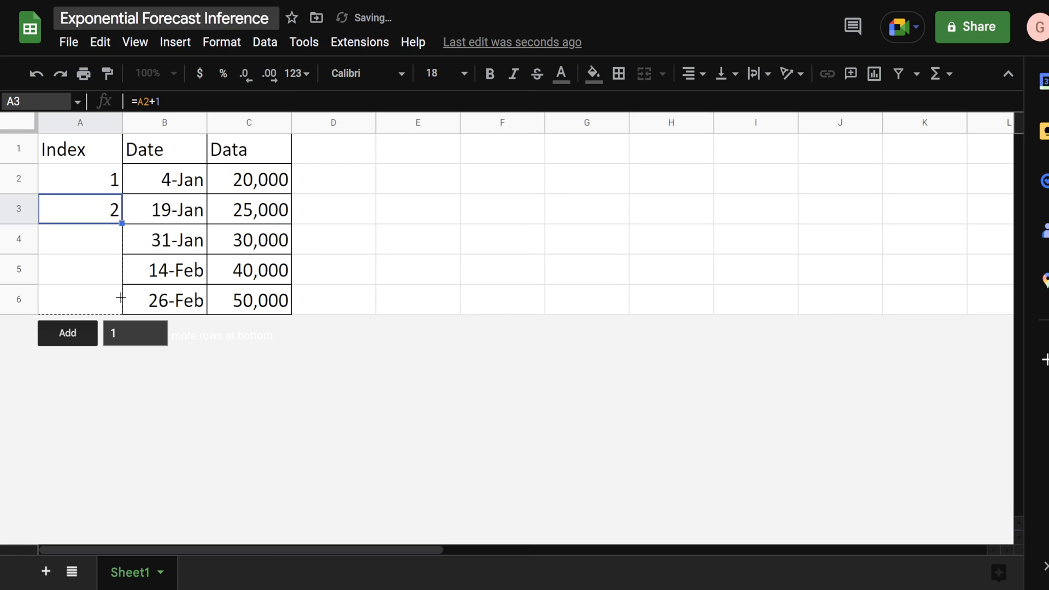
drag(121, 224, 122, 315)
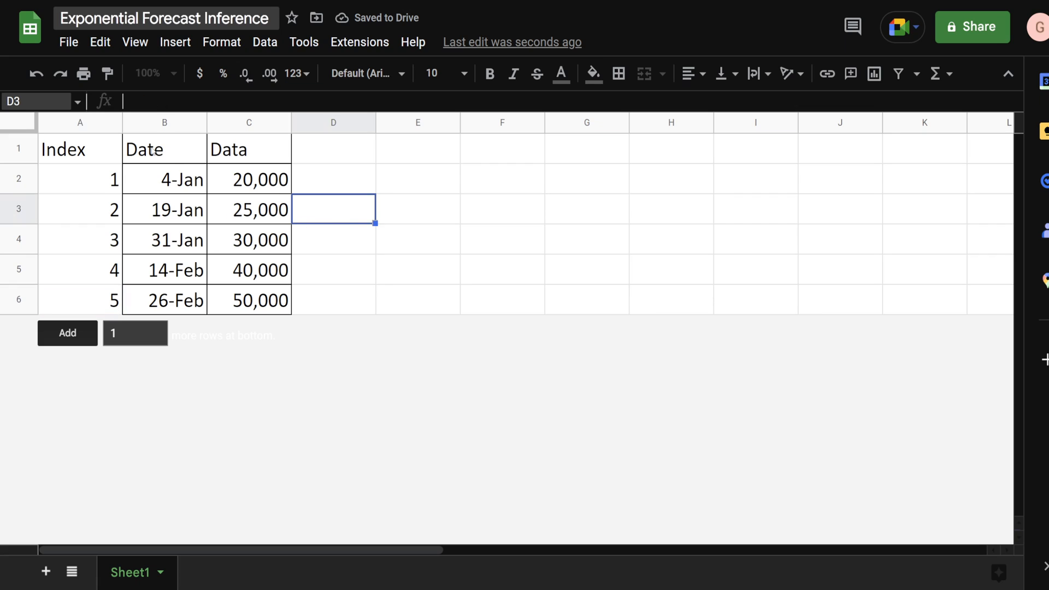
Step: Select the Index column A and the Data column C together
click(164, 122)
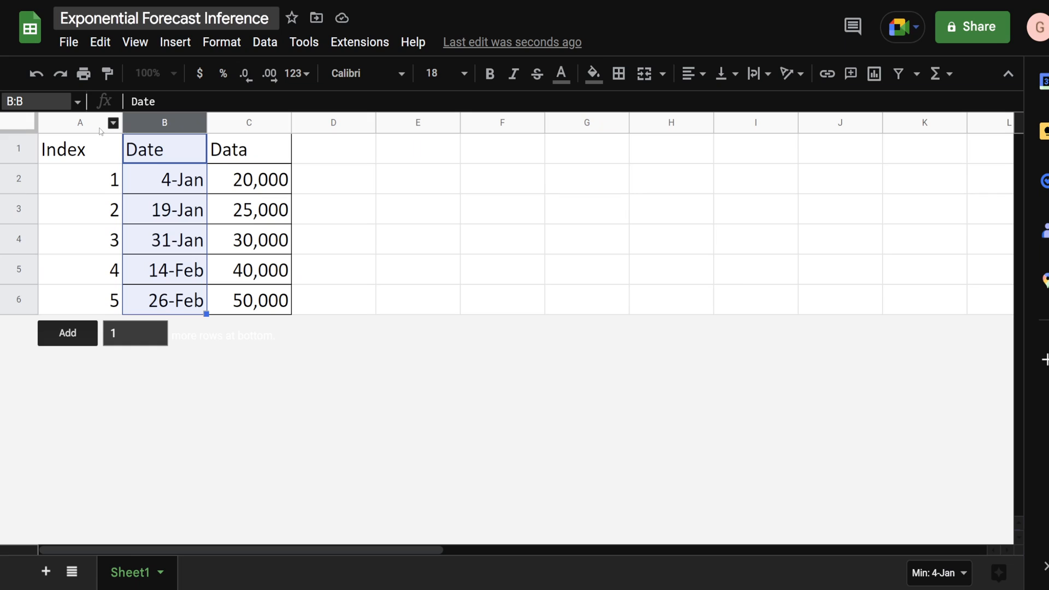
click(79, 122)
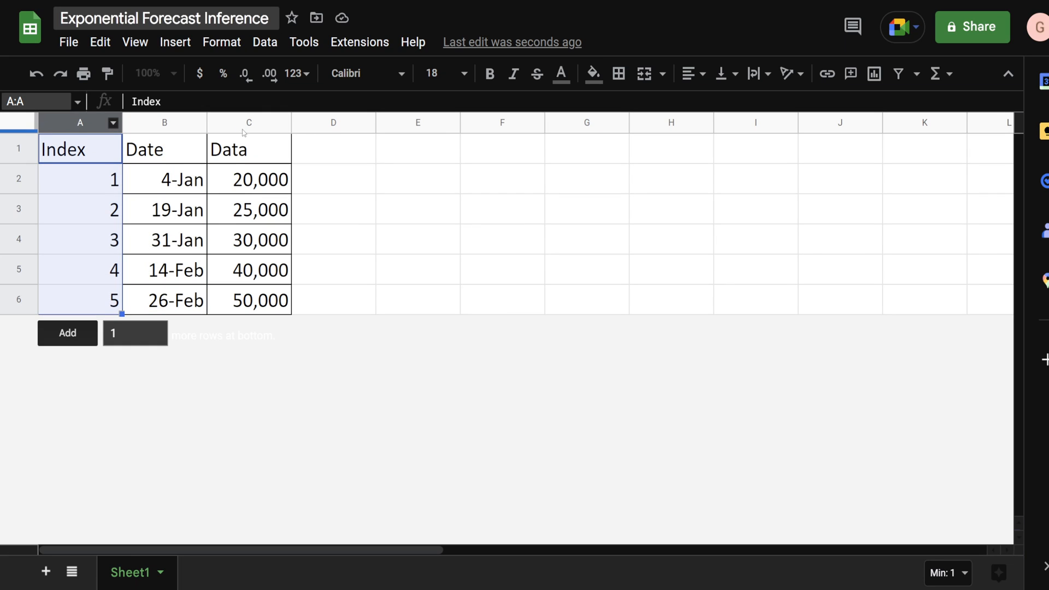
click(249, 123)
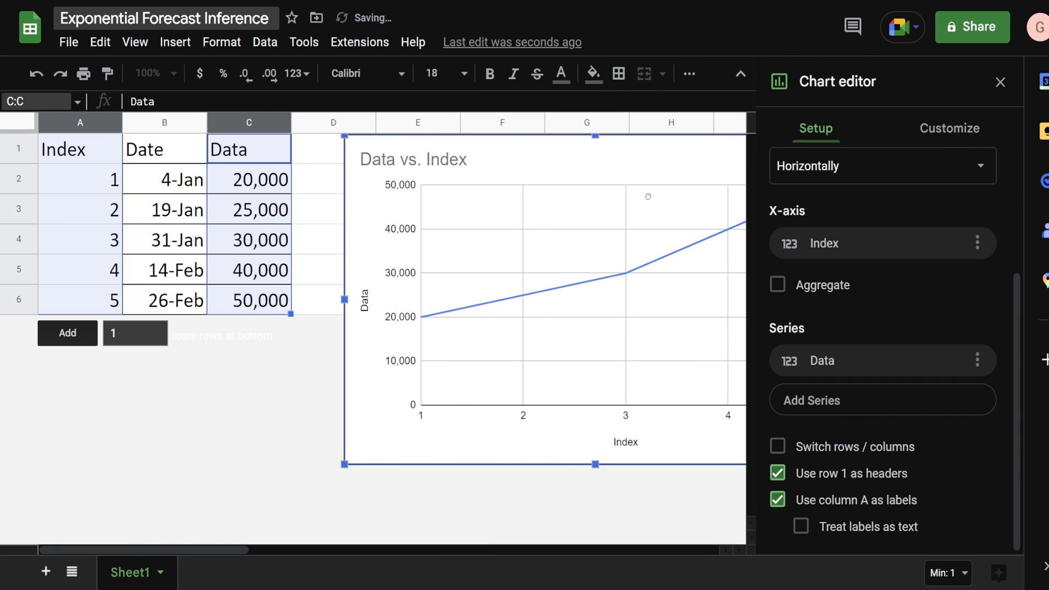
Step: Insert the Data vs. Index chart with an exponential trendline labelled by its equation
click(948, 128)
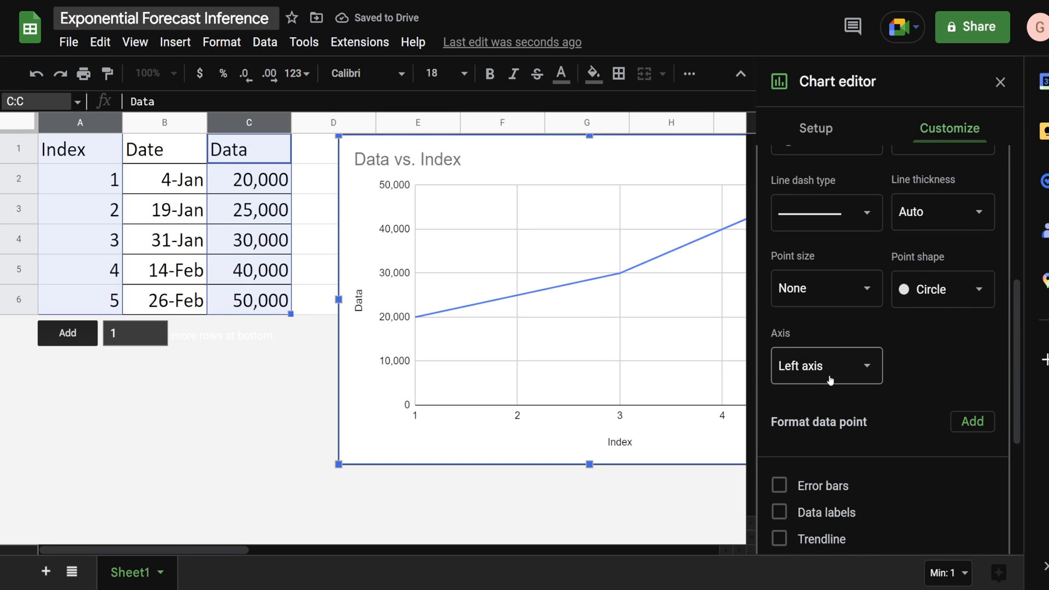
click(779, 274)
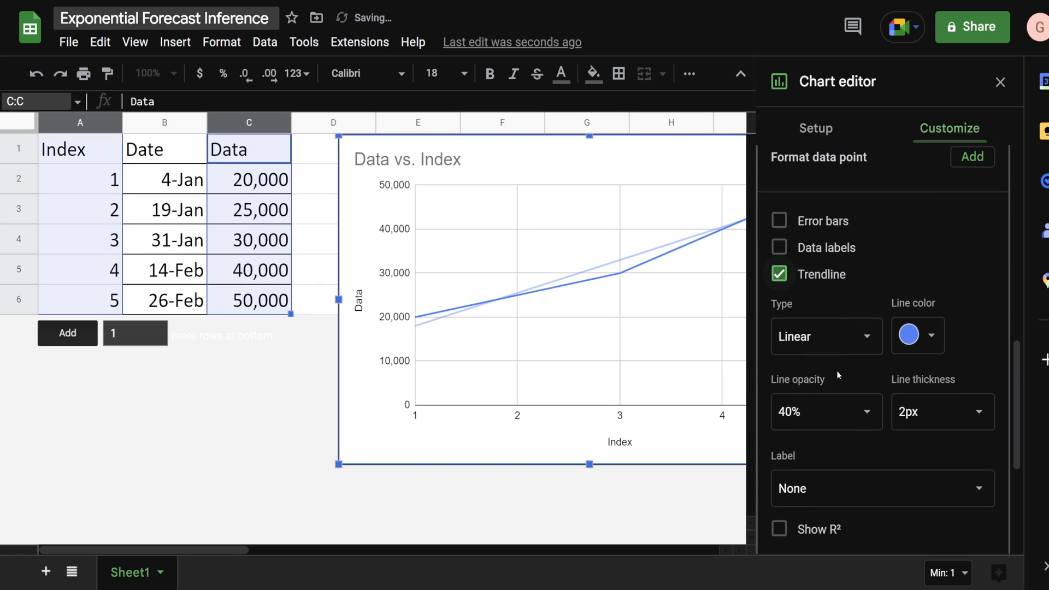
click(825, 336)
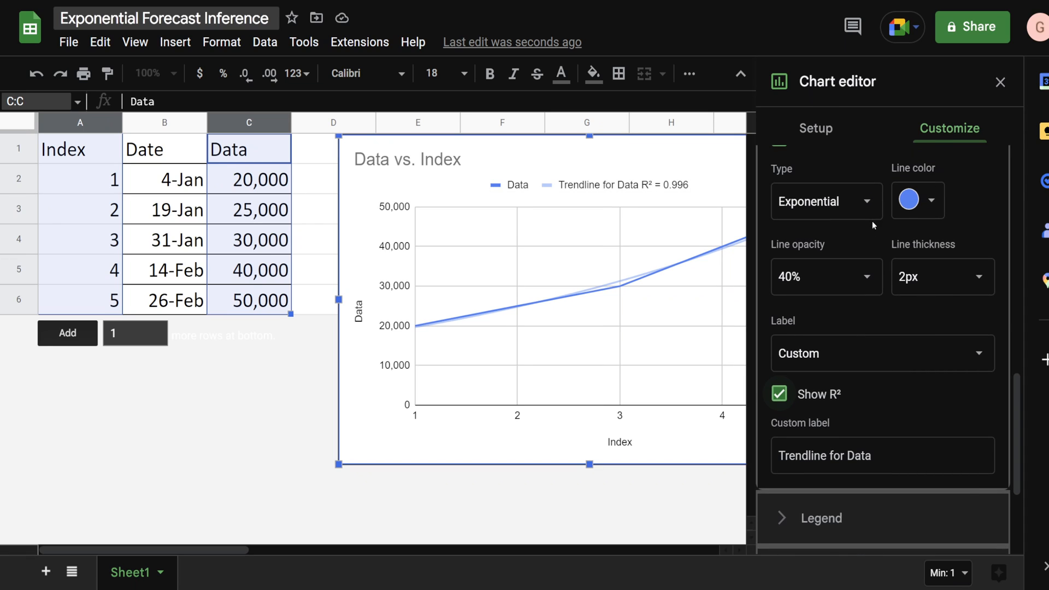
mouse_move(874, 230)
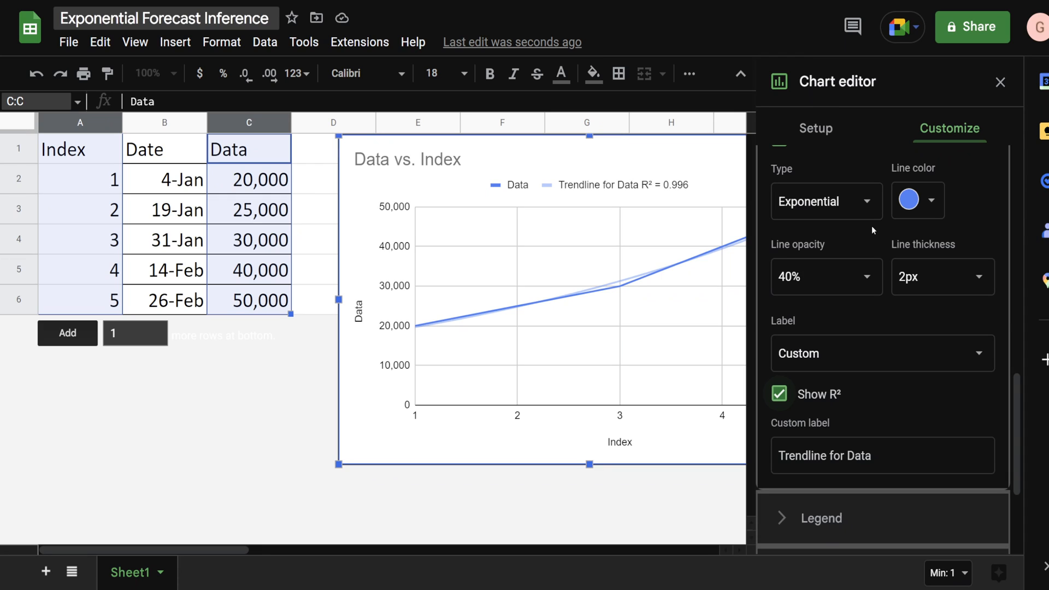
mouse_move(873, 252)
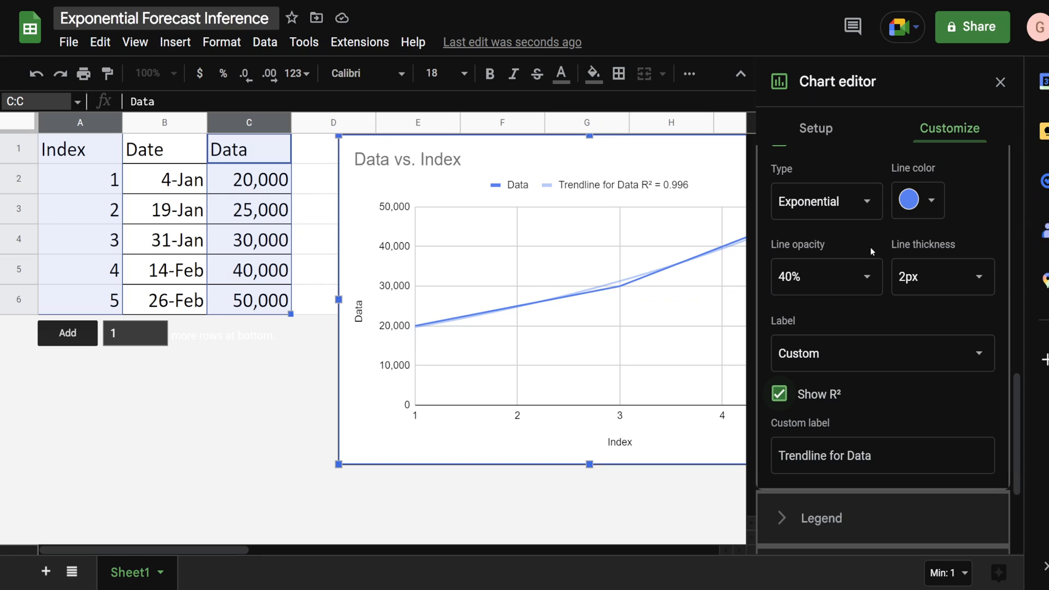
mouse_move(855, 366)
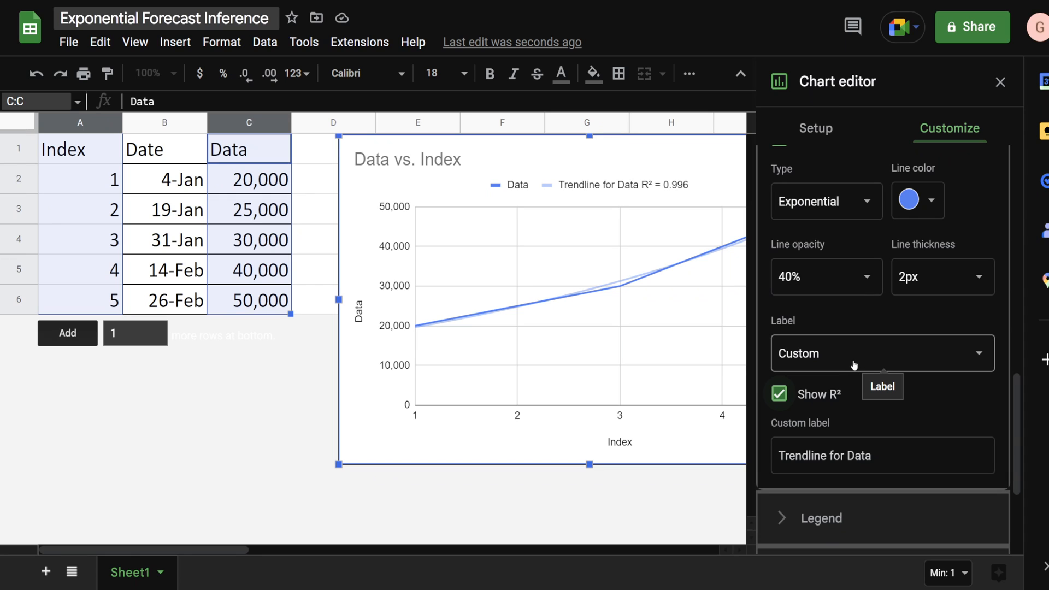
click(883, 354)
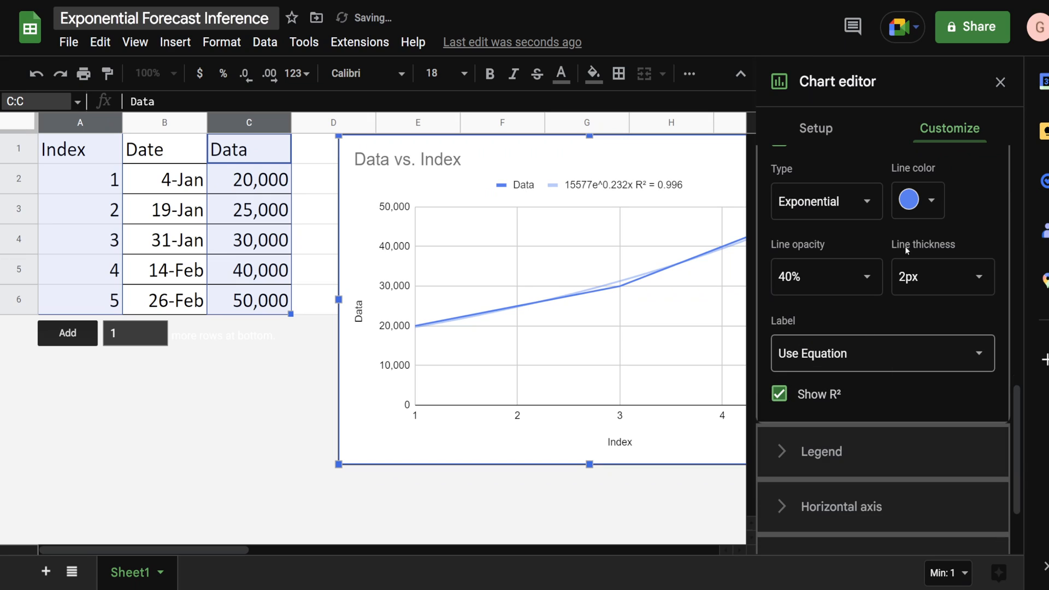
click(999, 81)
text(=)
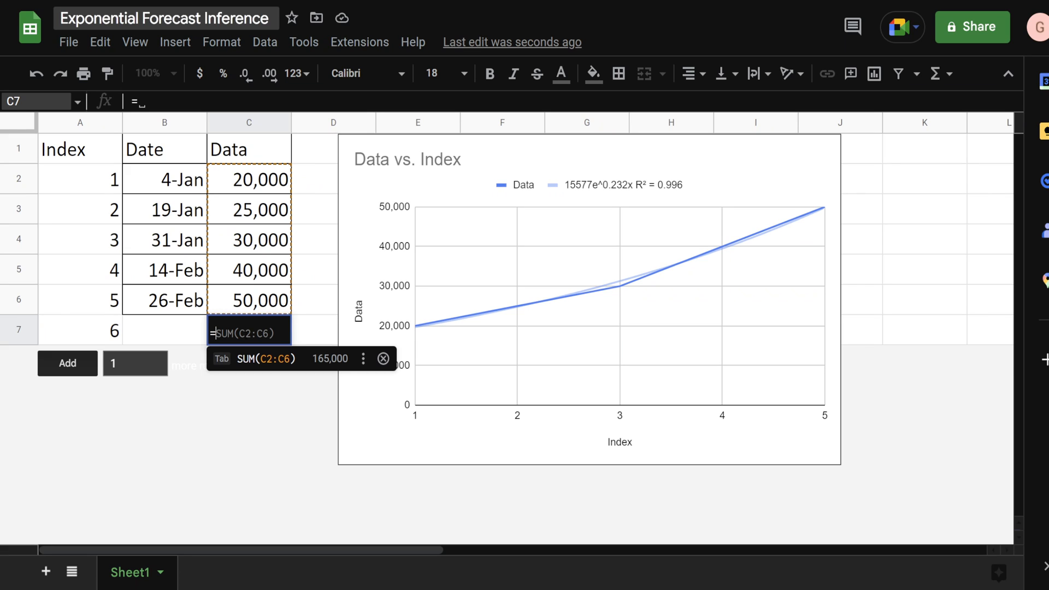
mouse_move(543, 264)
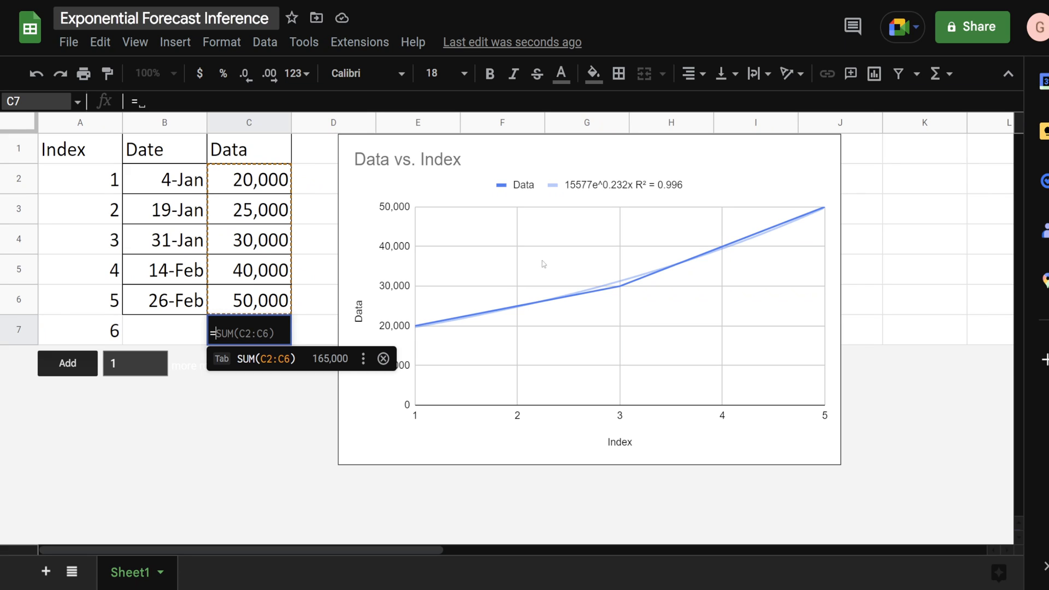
Step: Enter =15577*exp(0.232)^A7 in C7, forecasting 62,665 for index 6
text(15577)
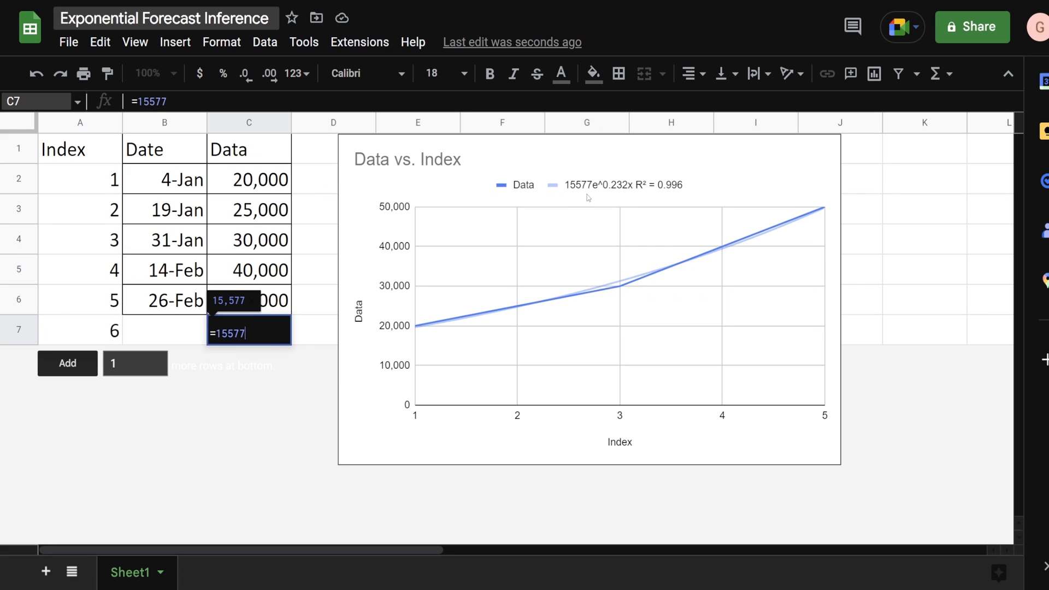
text(*)
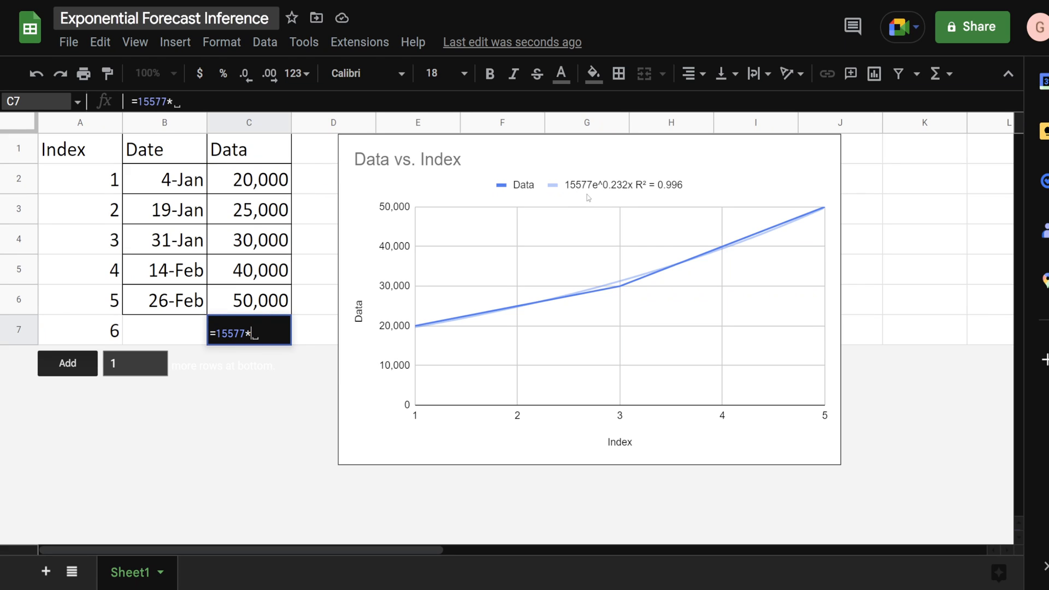
text(exp()
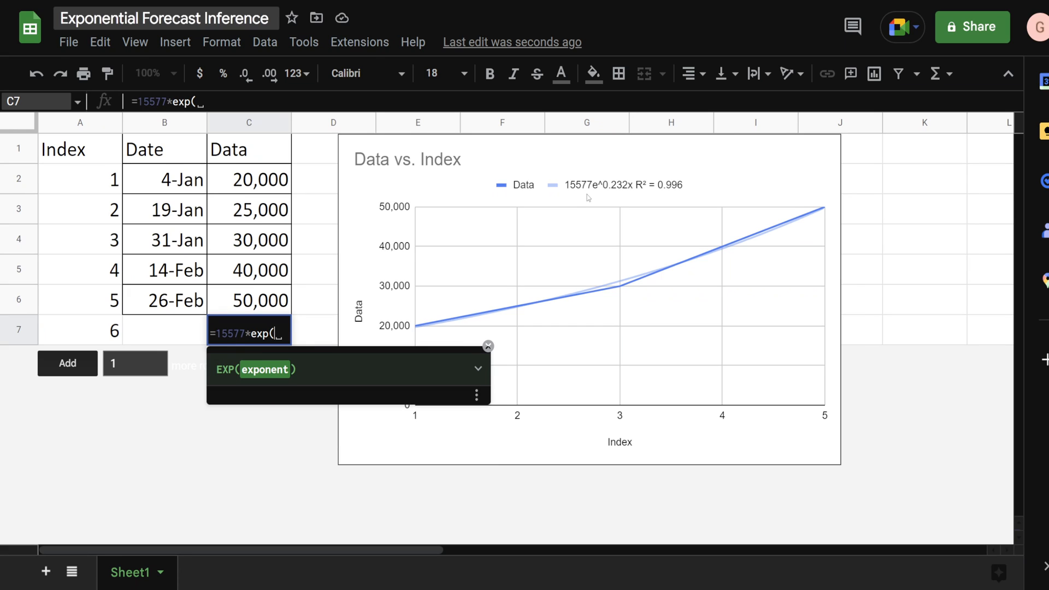
mouse_move(617, 196)
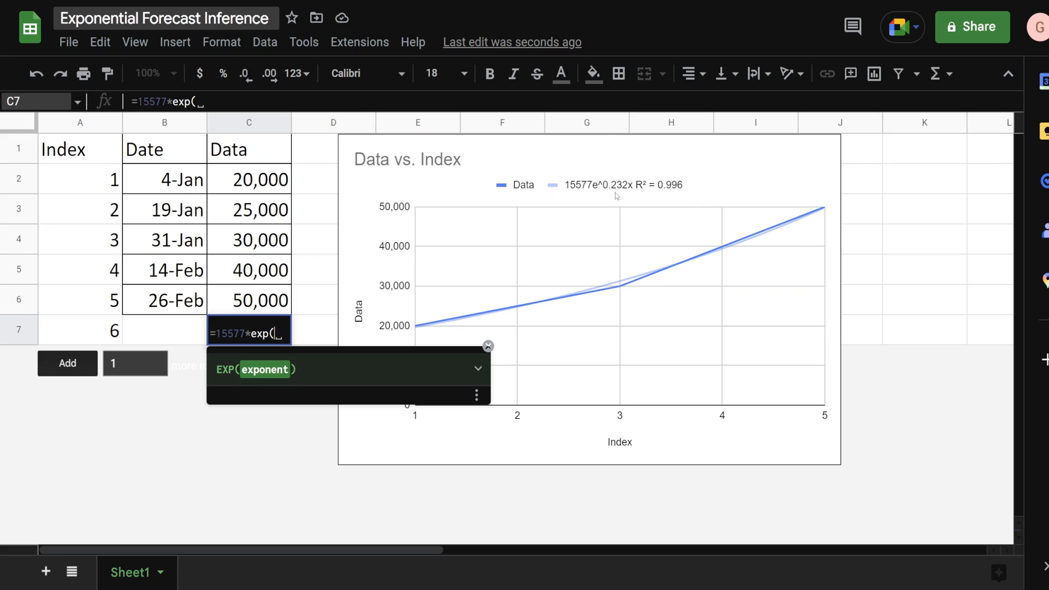
text(0.)
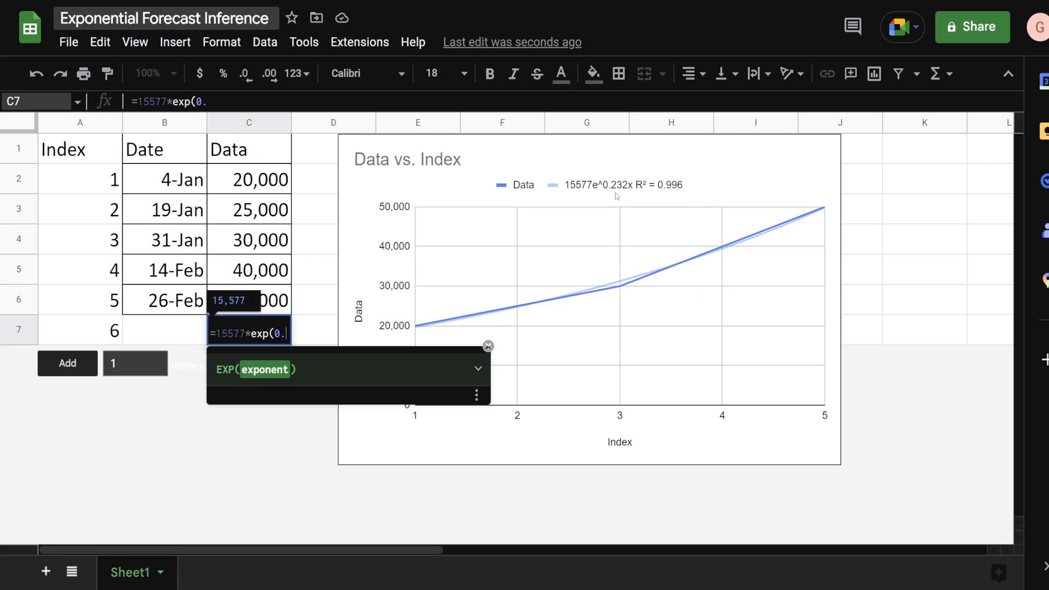
text(232))
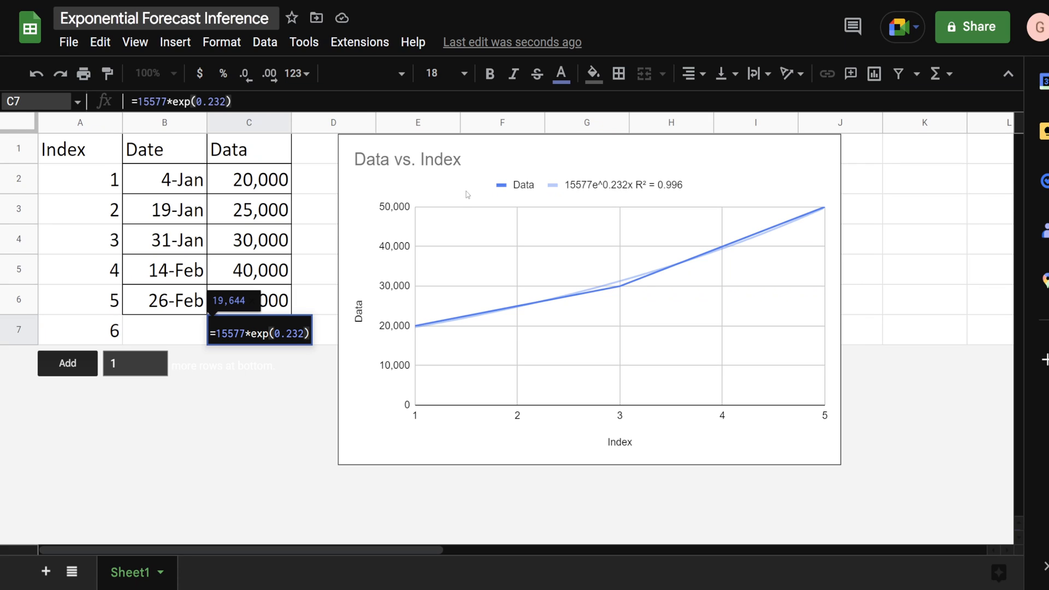
text(^A7)
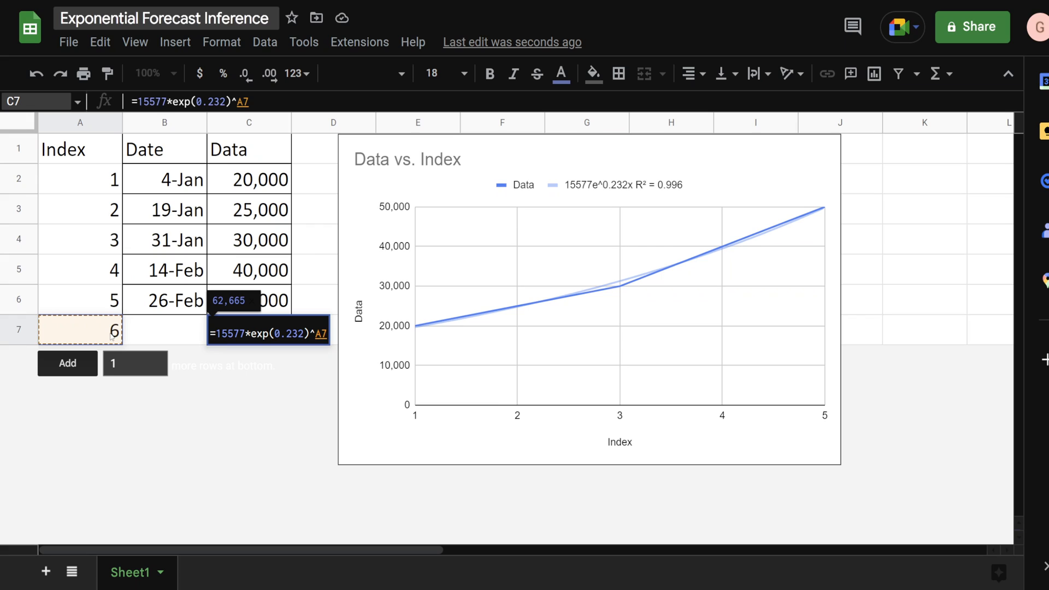
mouse_move(112, 337)
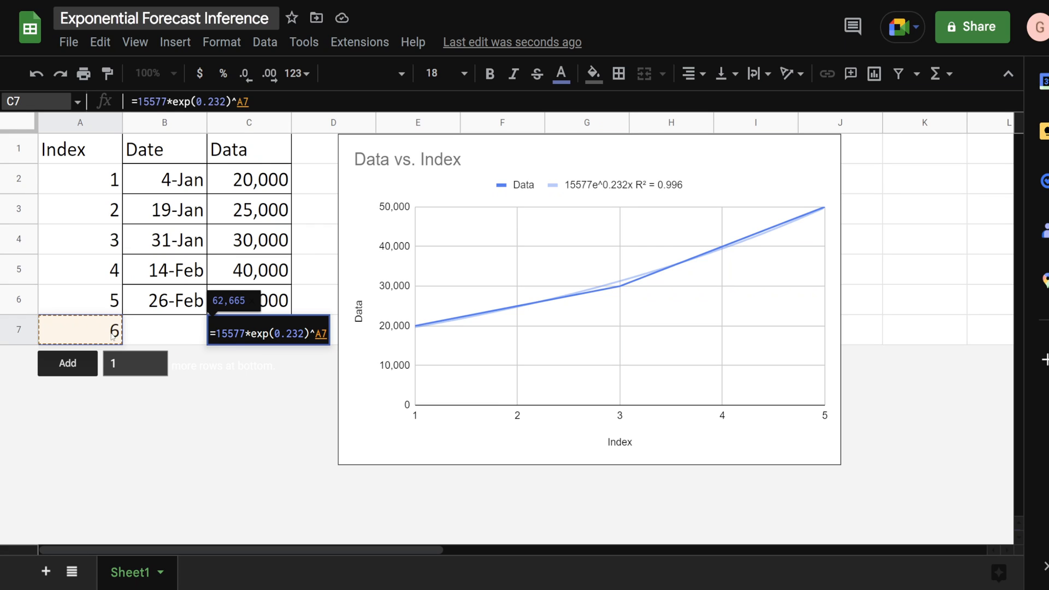
key(enter)
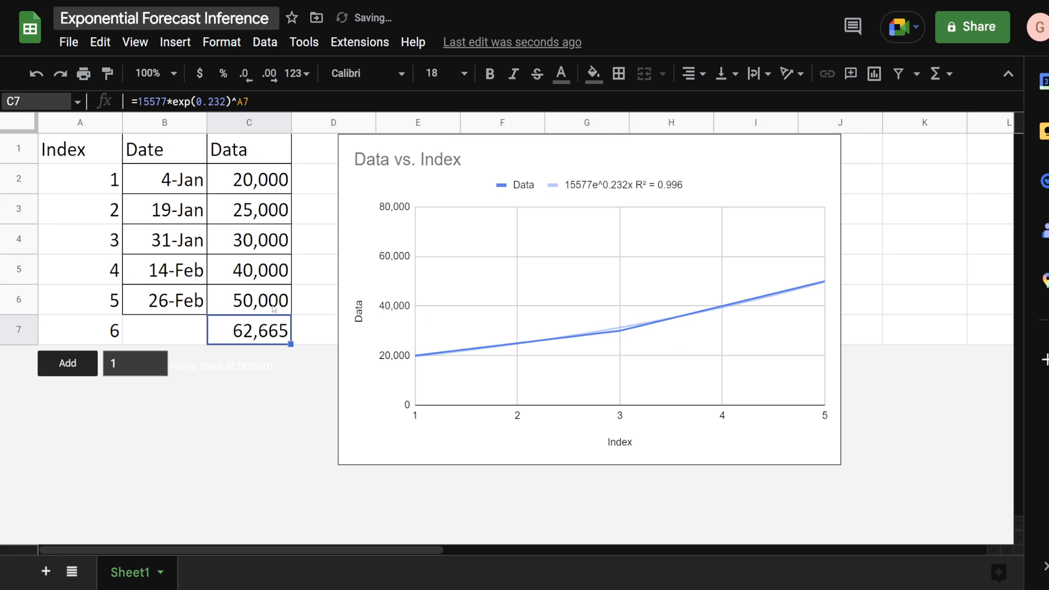
click(249, 300)
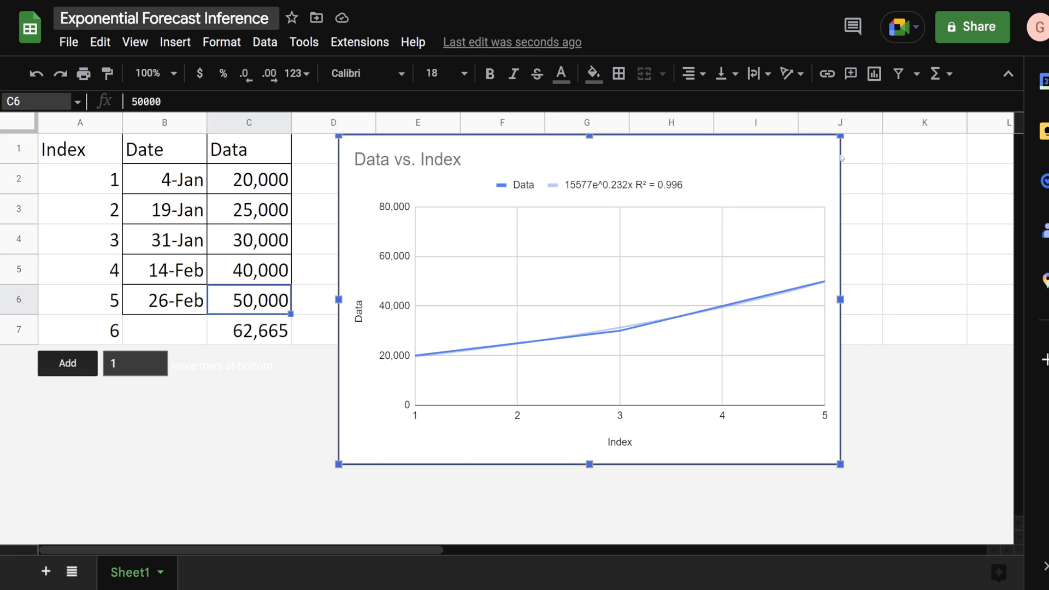
Step: Change the chart data range to A1:A7,C1:C7 so the index 6 forecast is plotted
double_click(587, 301)
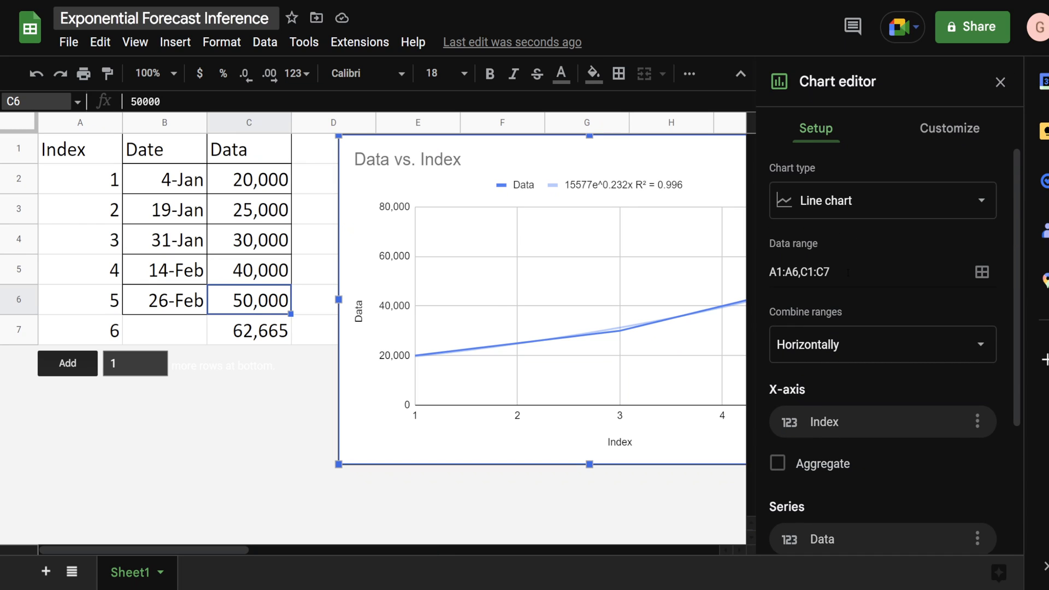
click(870, 272)
text(7)
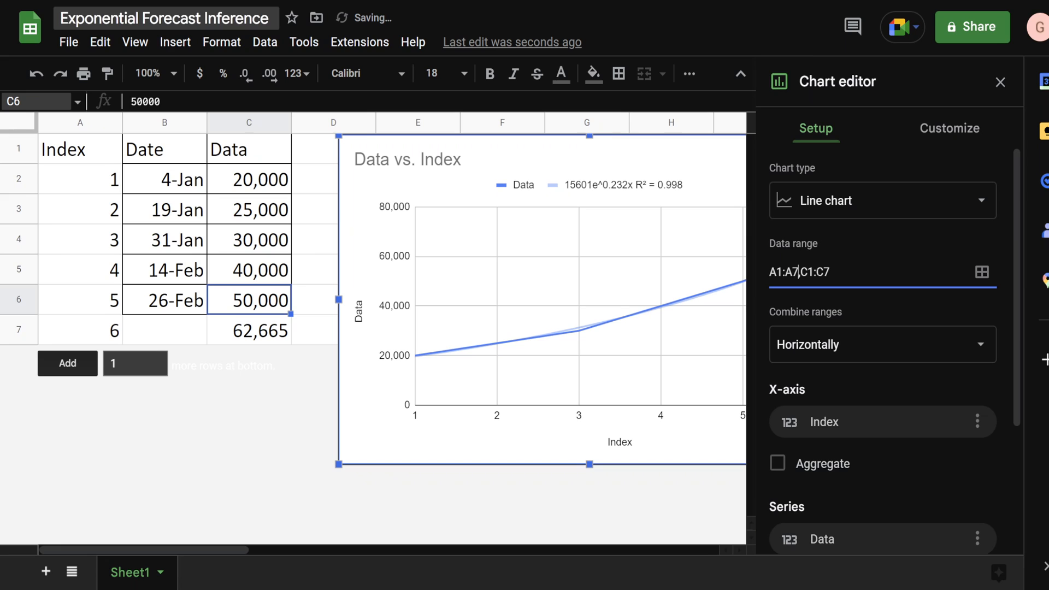
click(1000, 82)
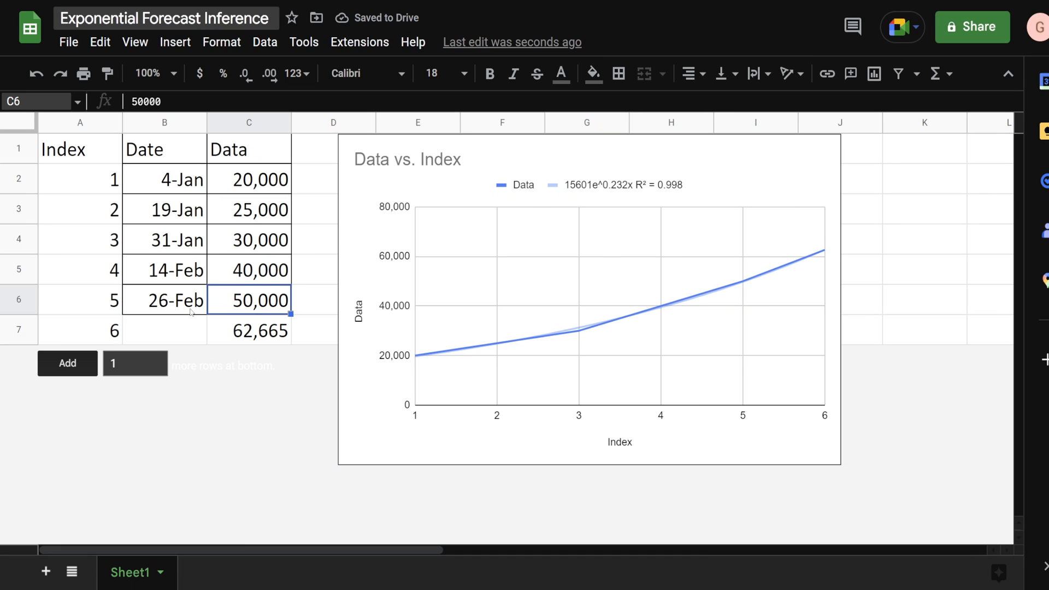
click(79, 330)
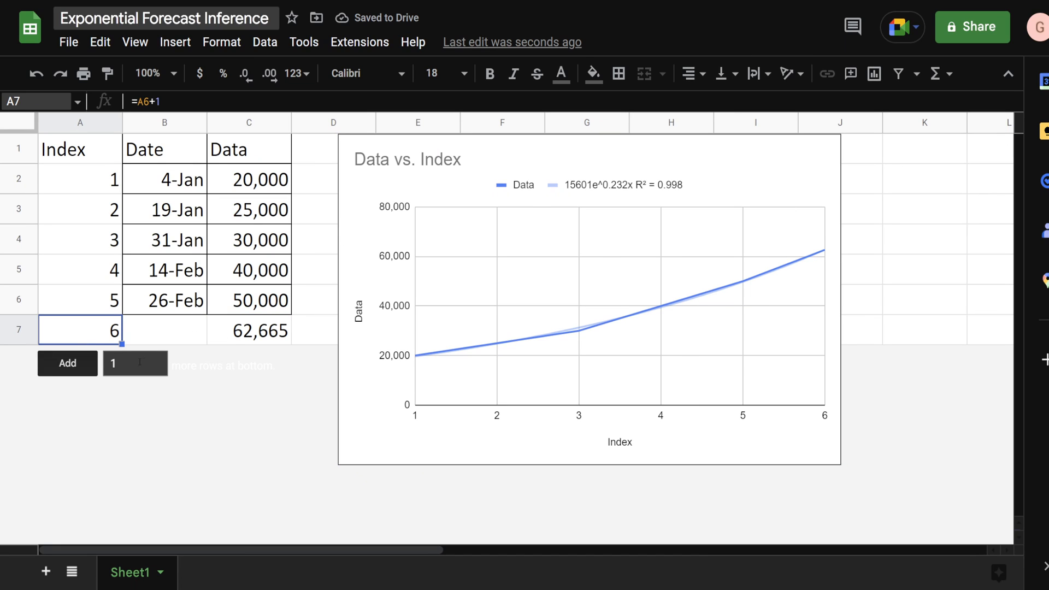
Step: Add 10 rows and set the chart data range to A1:A17,C1:C17, giving R² = 1
text(10)
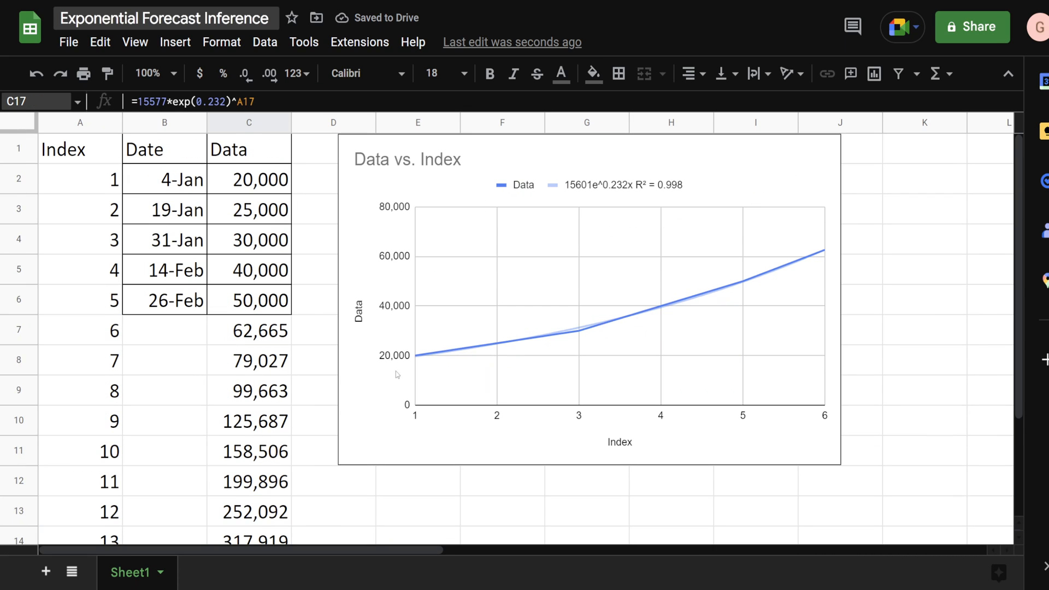
double_click(589, 302)
text(A1:A17,C1:C17)
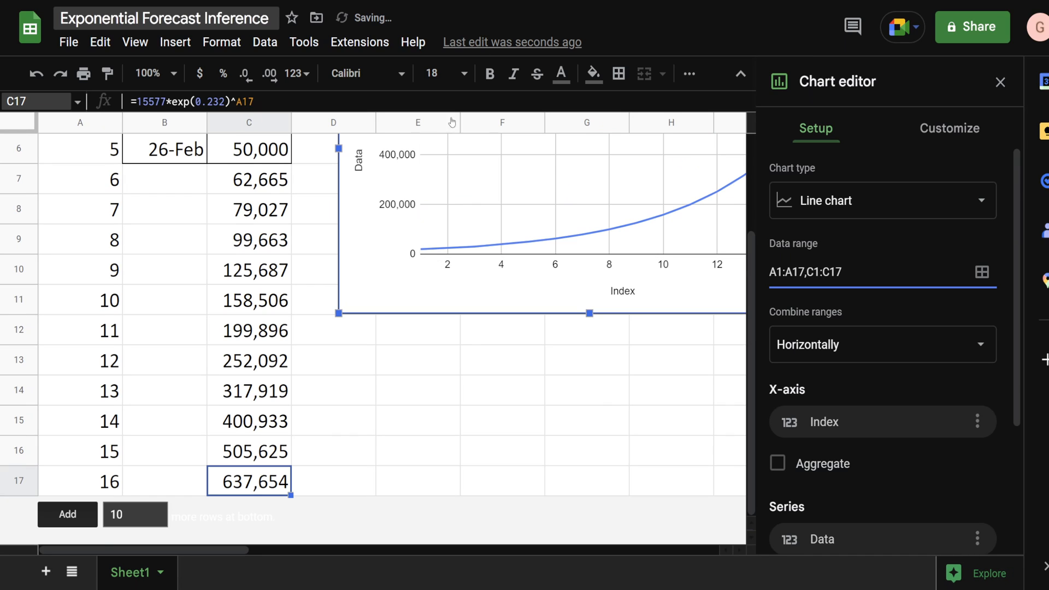
click(1000, 81)
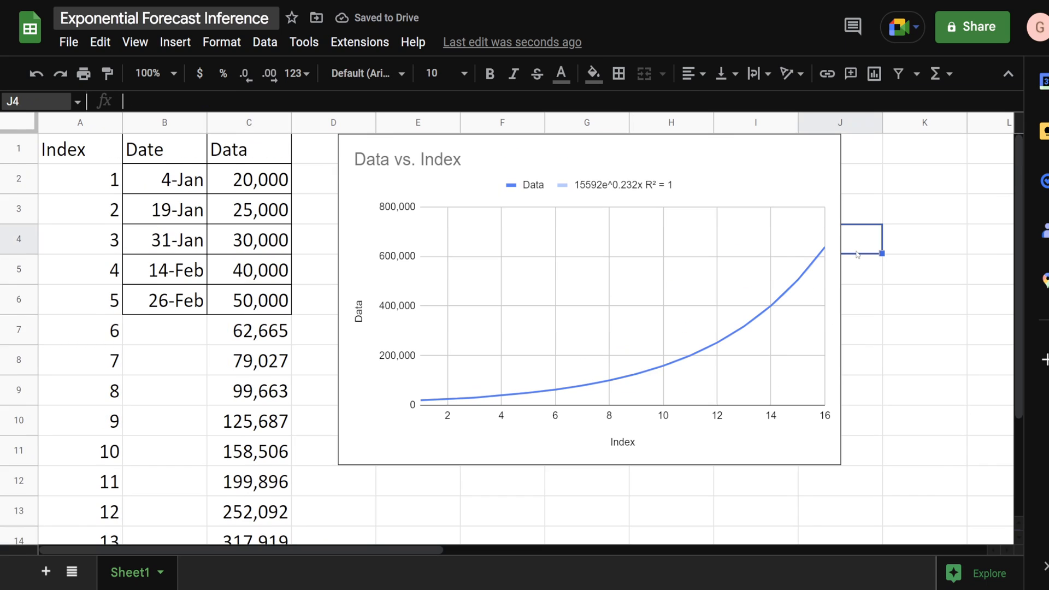
mouse_move(858, 257)
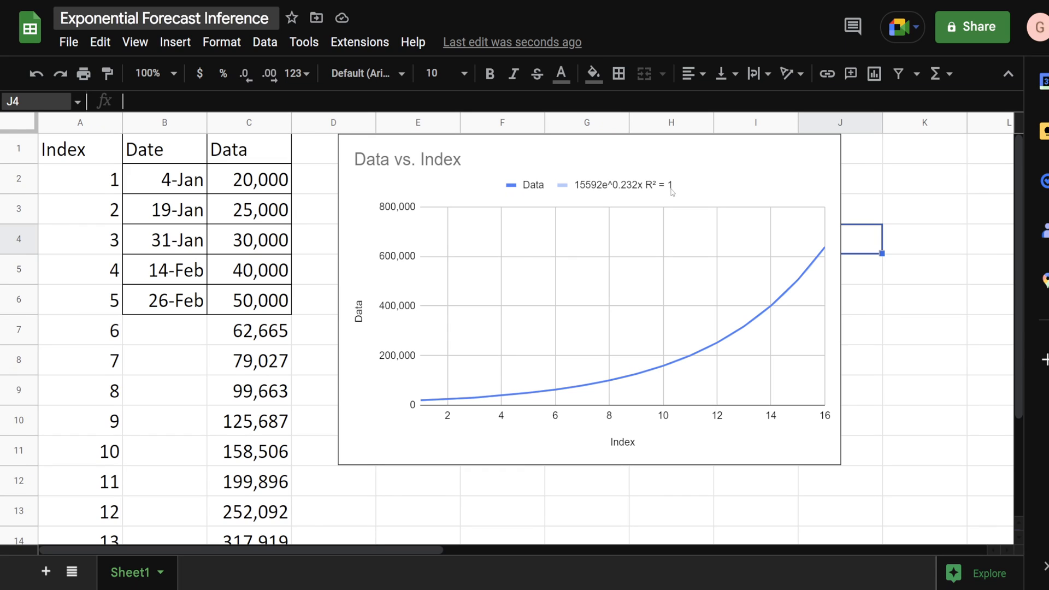
scroll(down, 3)
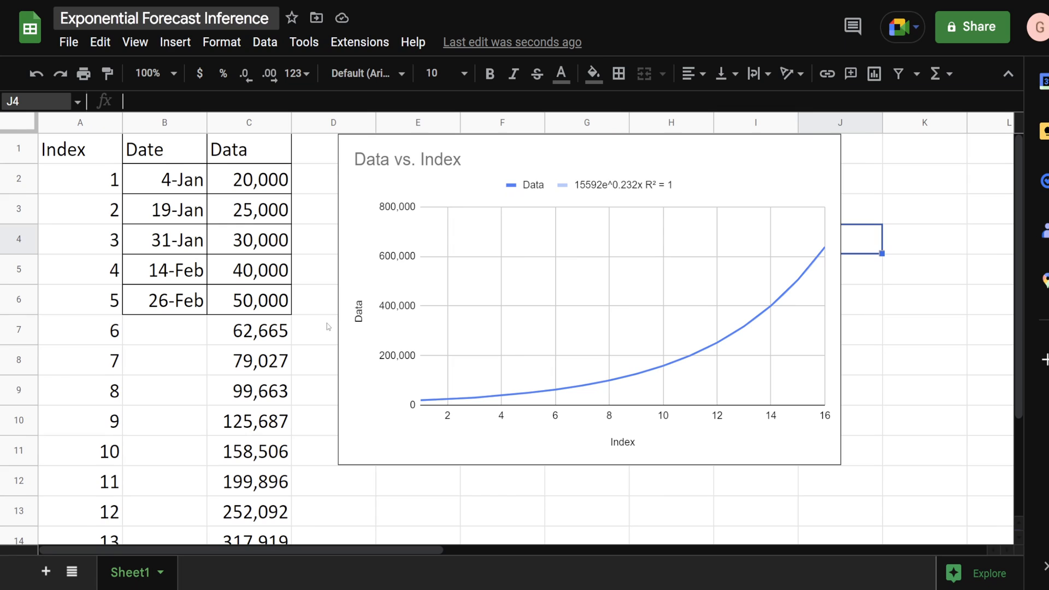
click(332, 330)
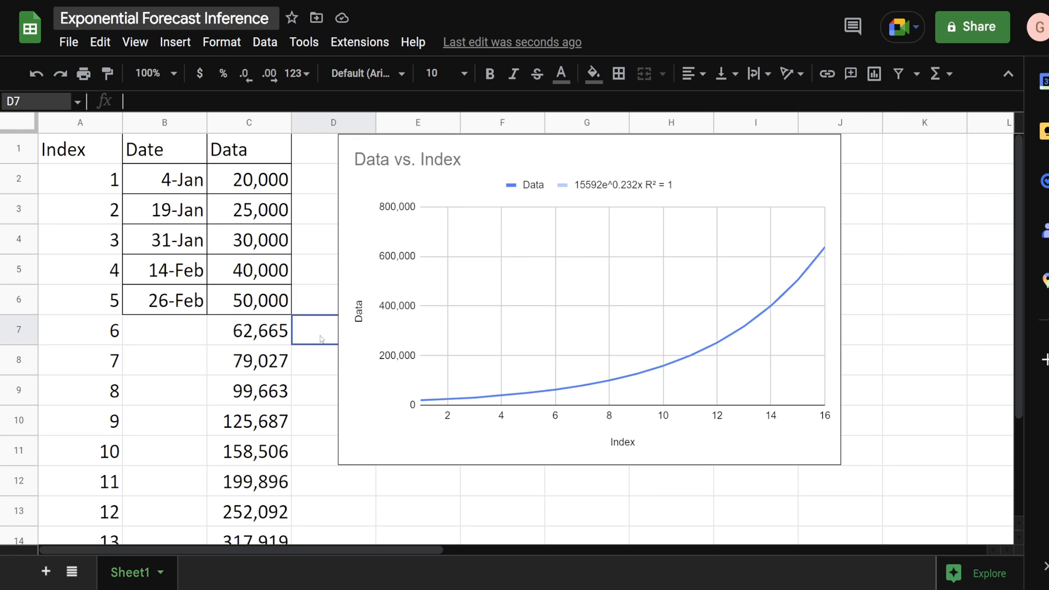
mouse_move(323, 338)
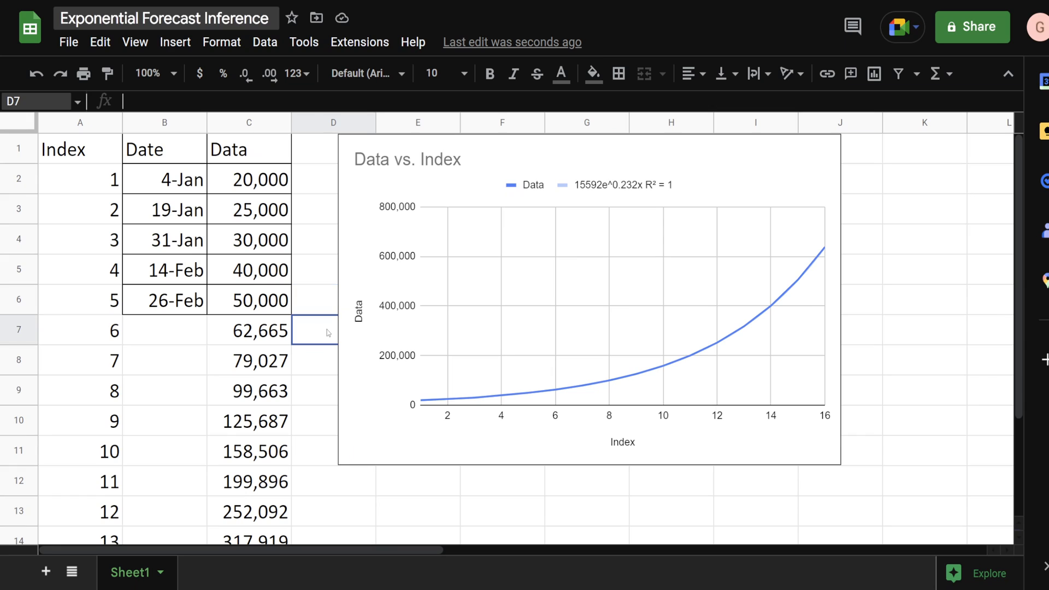
click(333, 300)
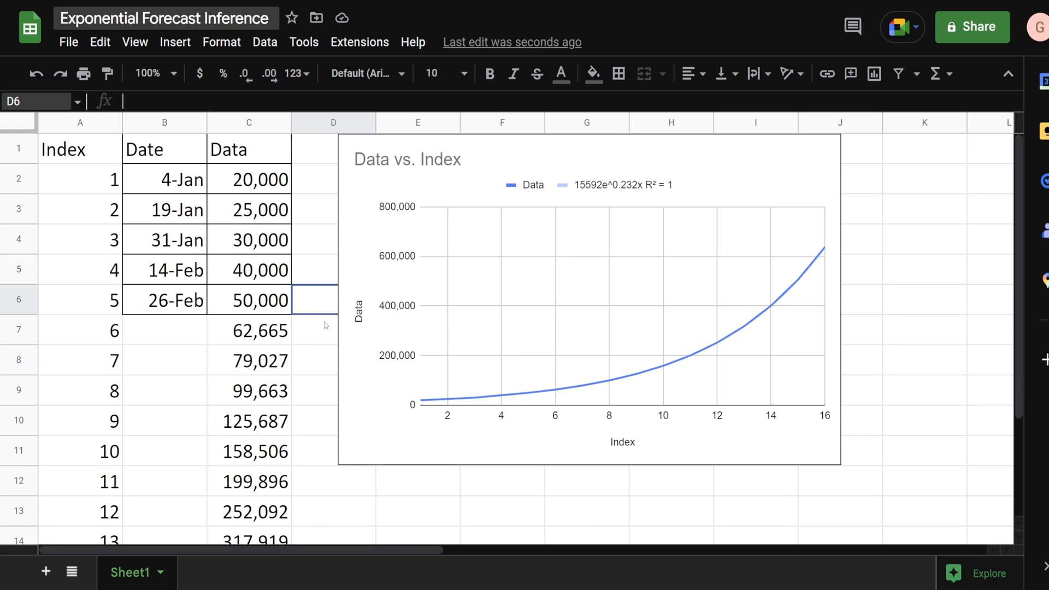
click(315, 329)
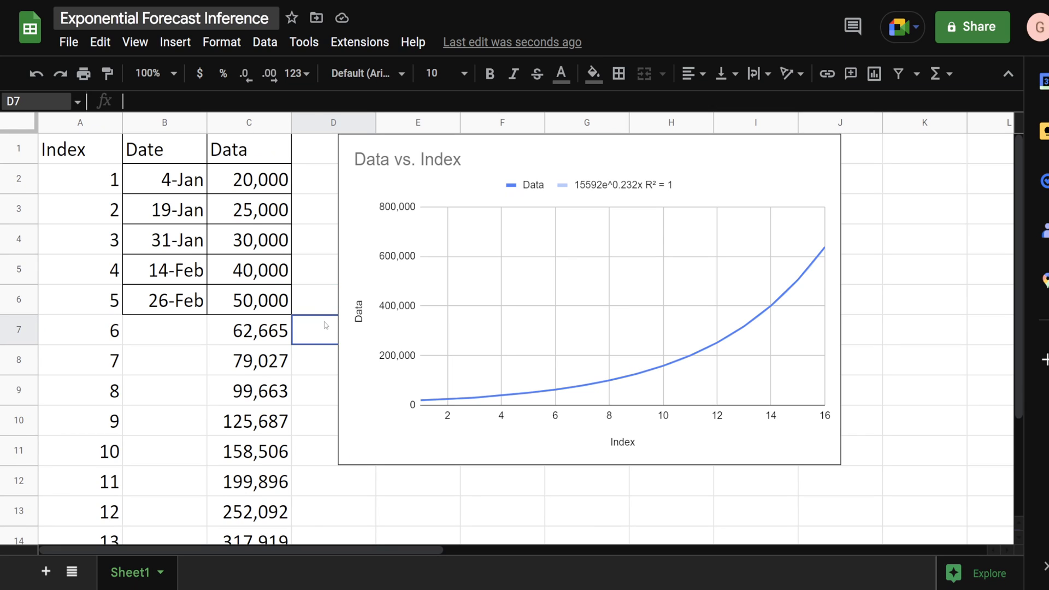
mouse_move(325, 338)
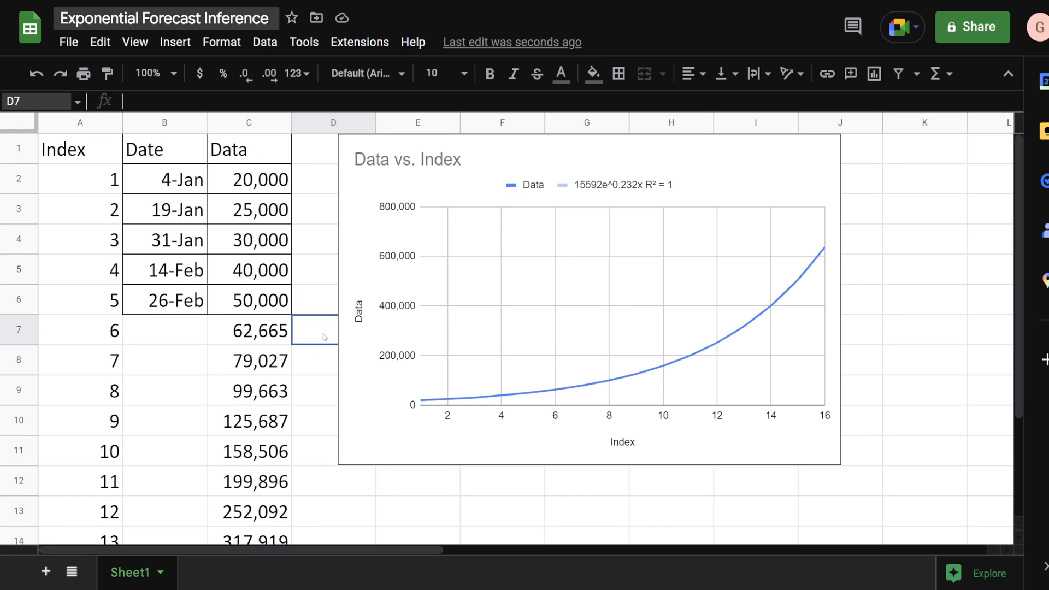
click(333, 300)
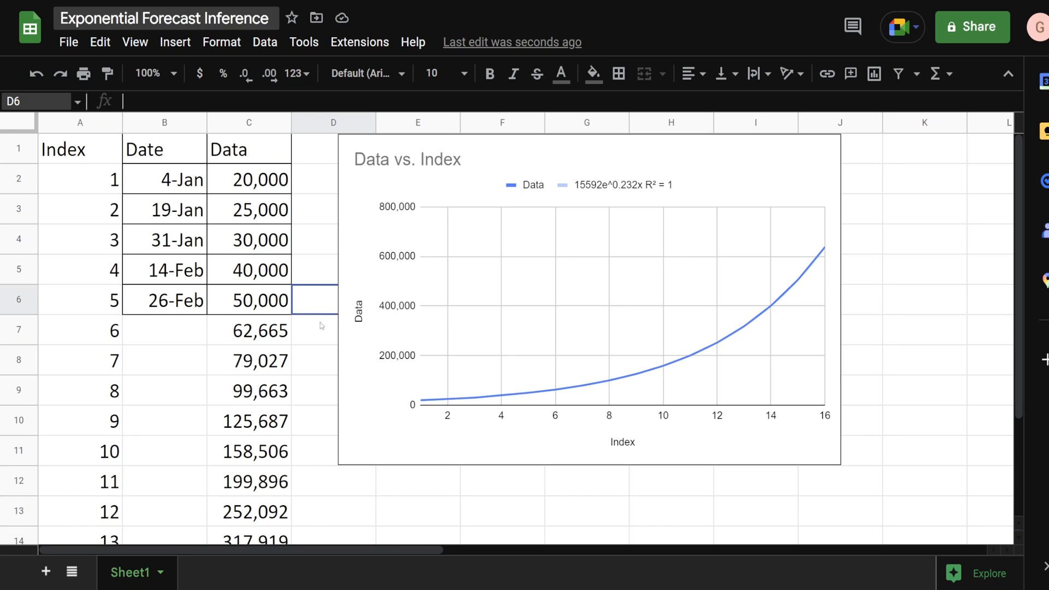
click(315, 330)
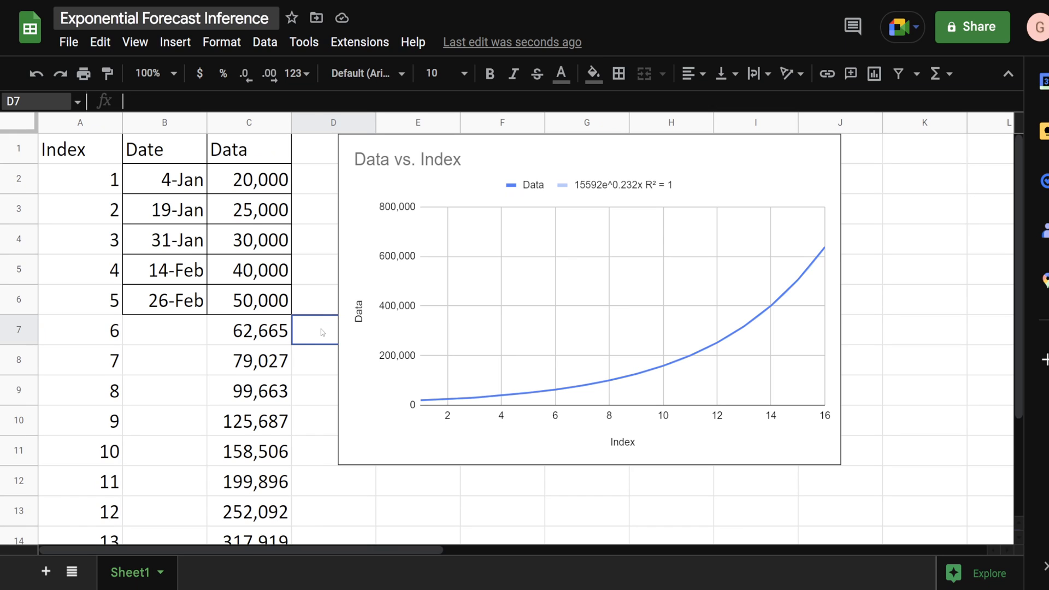
mouse_move(322, 311)
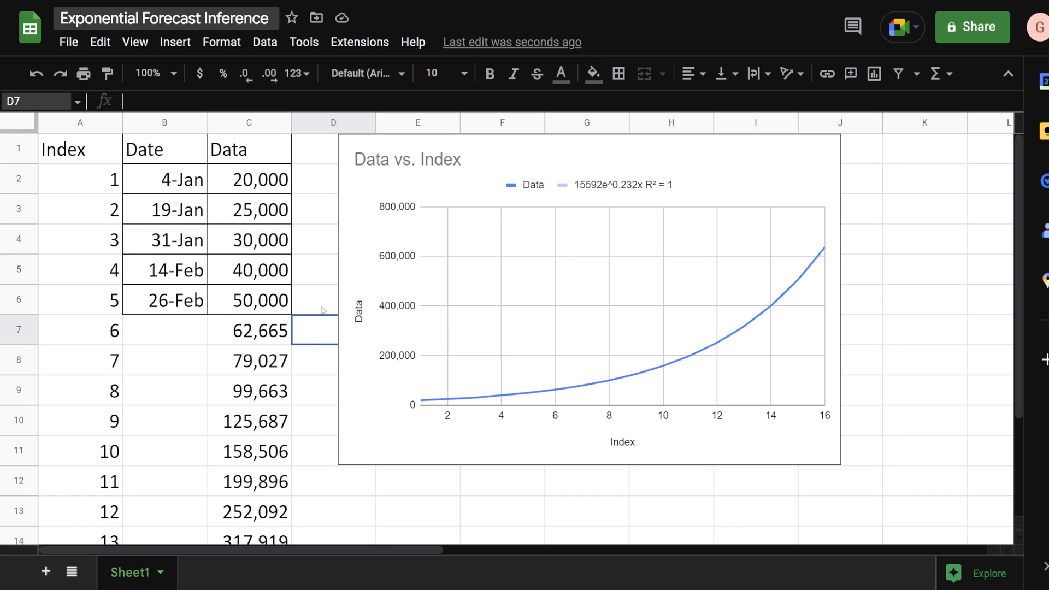
mouse_move(322, 338)
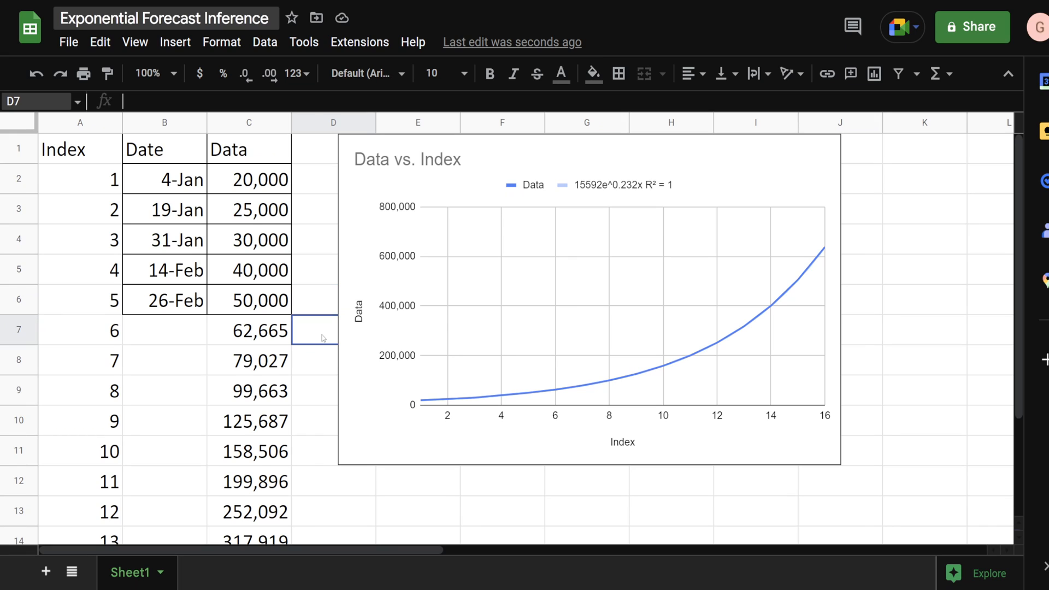